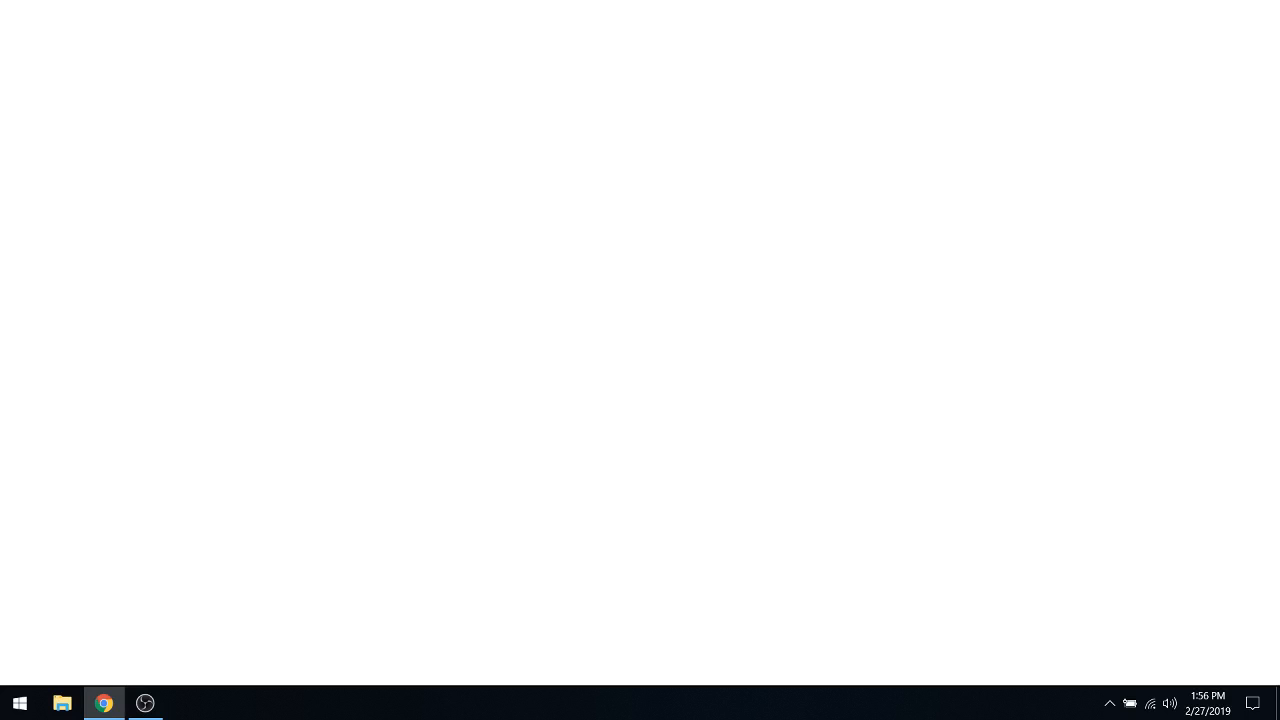
- Search Google for 'galar region' and dismiss the livestream notification
left_click(104, 703)
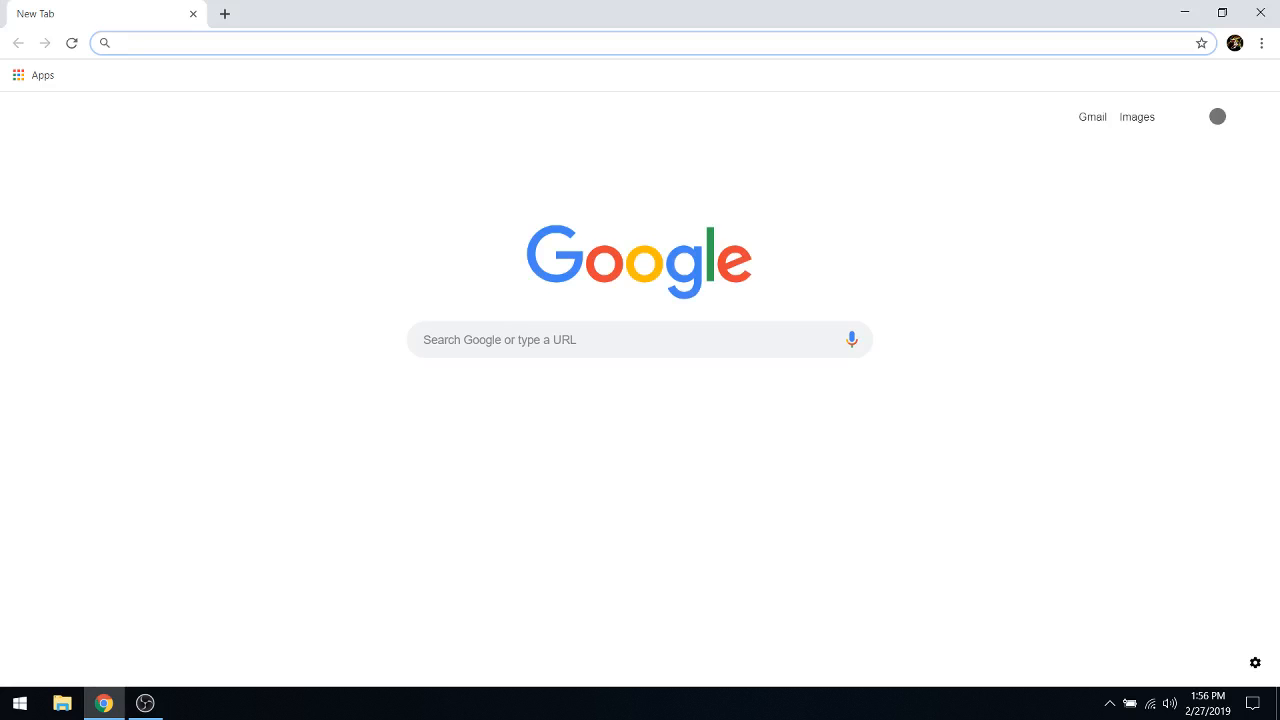
type("gala")
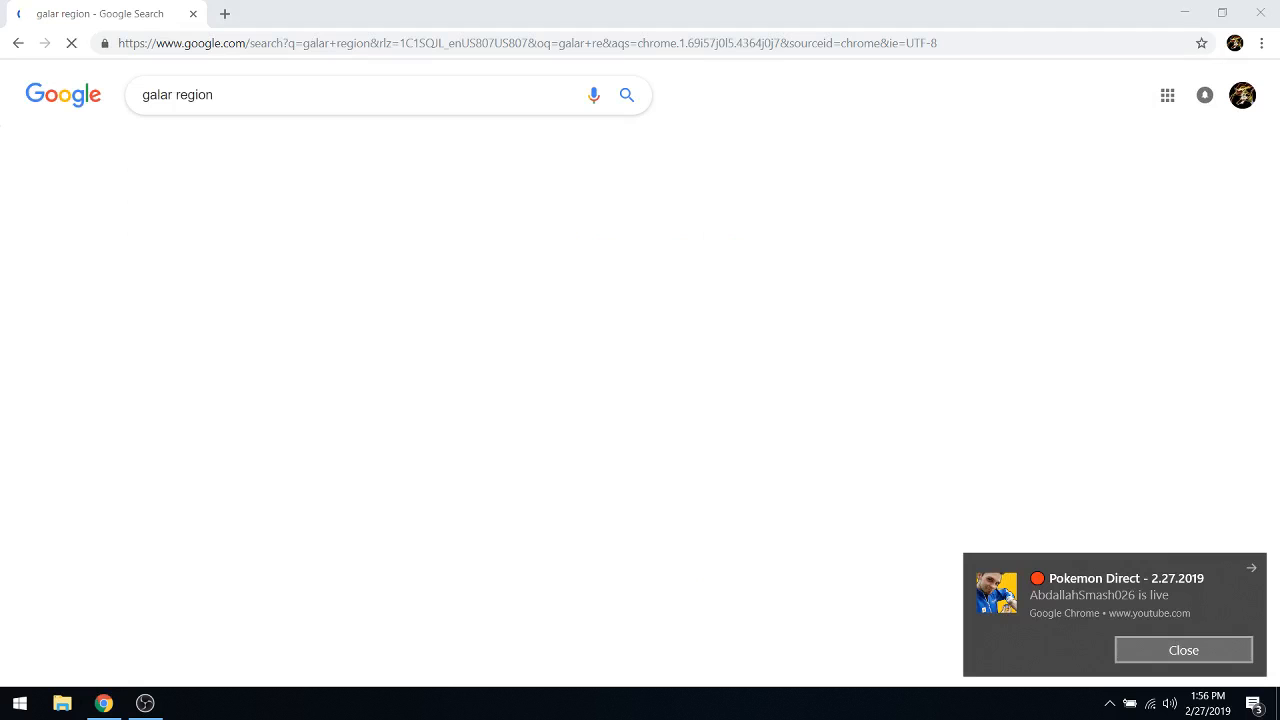
left_click(1183, 650)
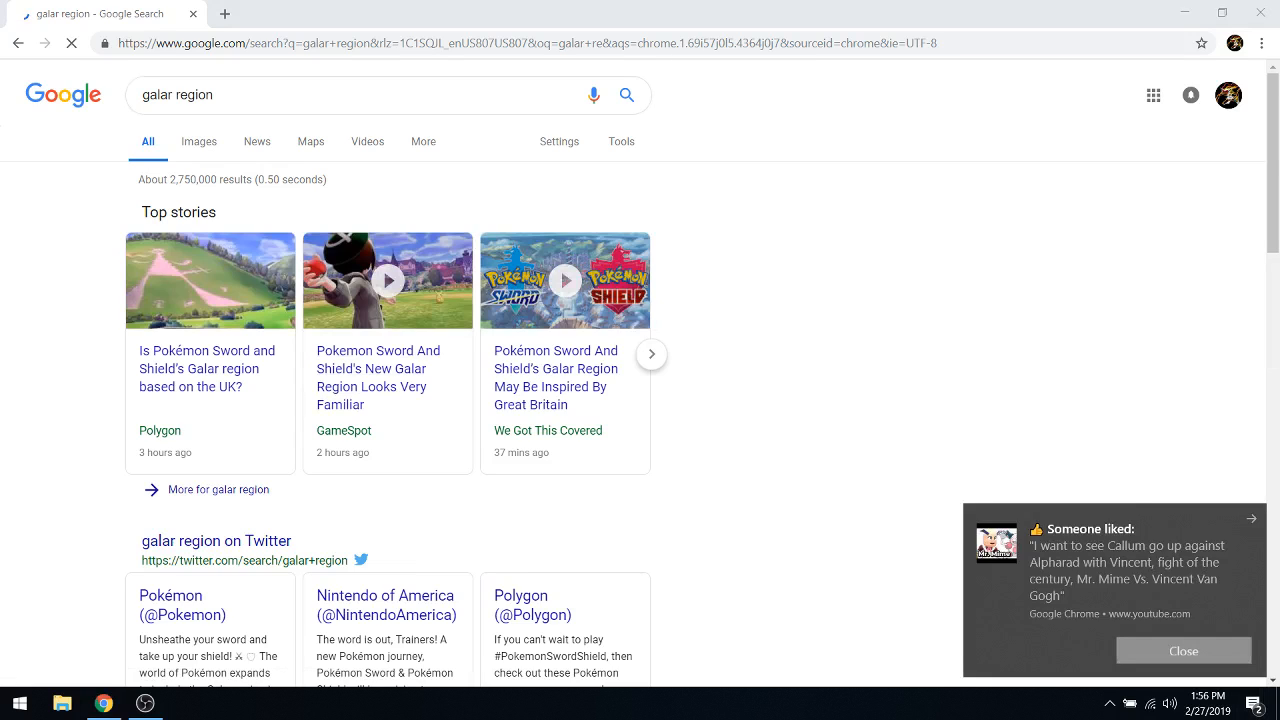
- Dismiss the liked-comment notification and show image results for 'galar region'
left_click(1183, 651)
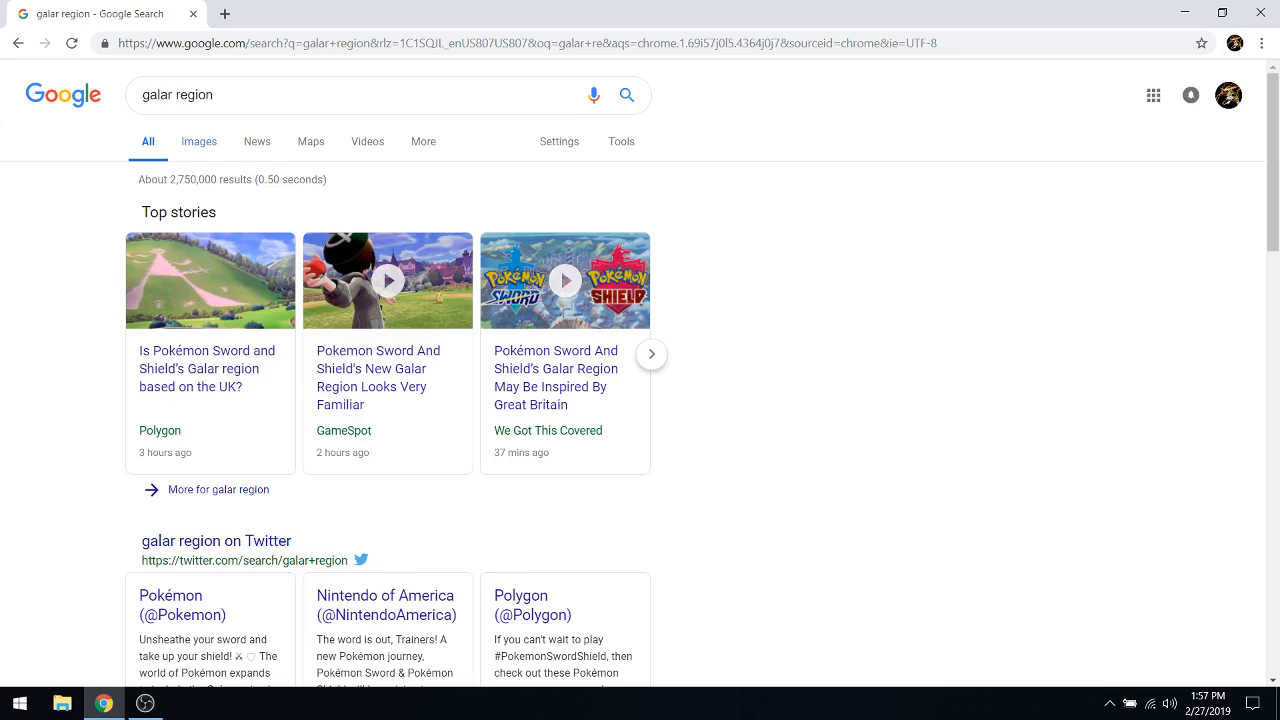
left_click(198, 141)
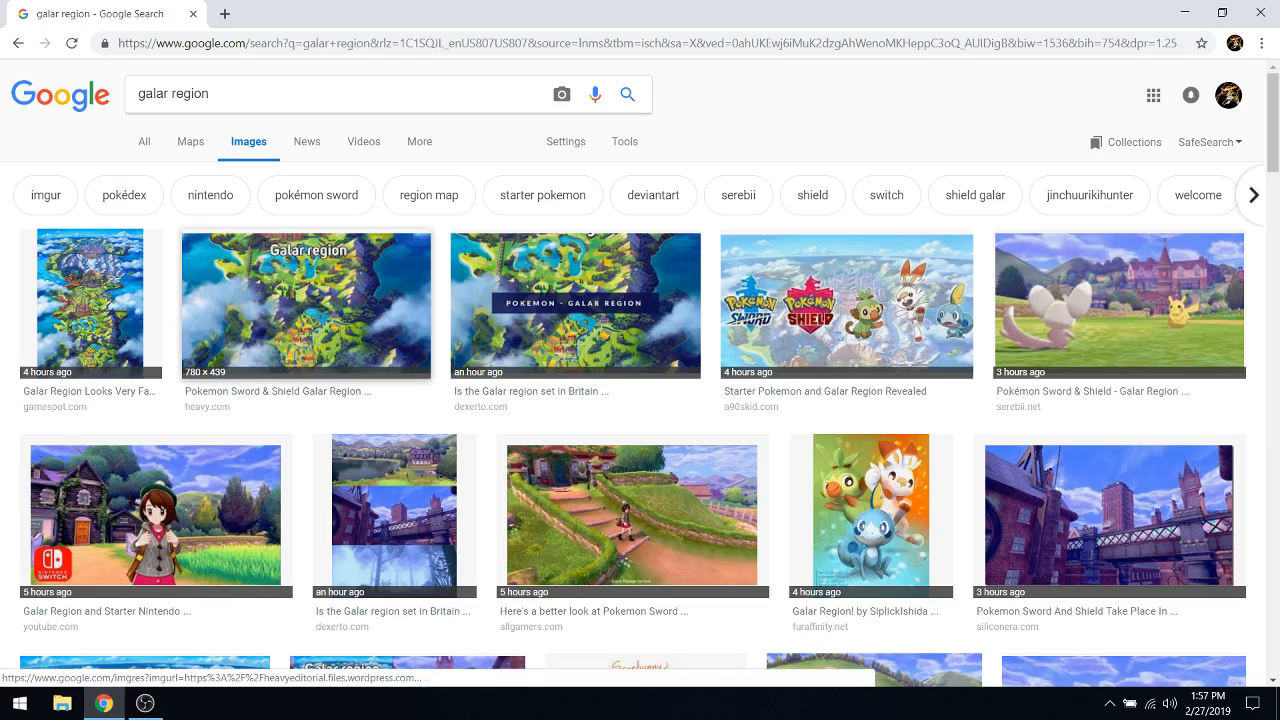
- Open the Galar region map image result
left_click(305, 305)
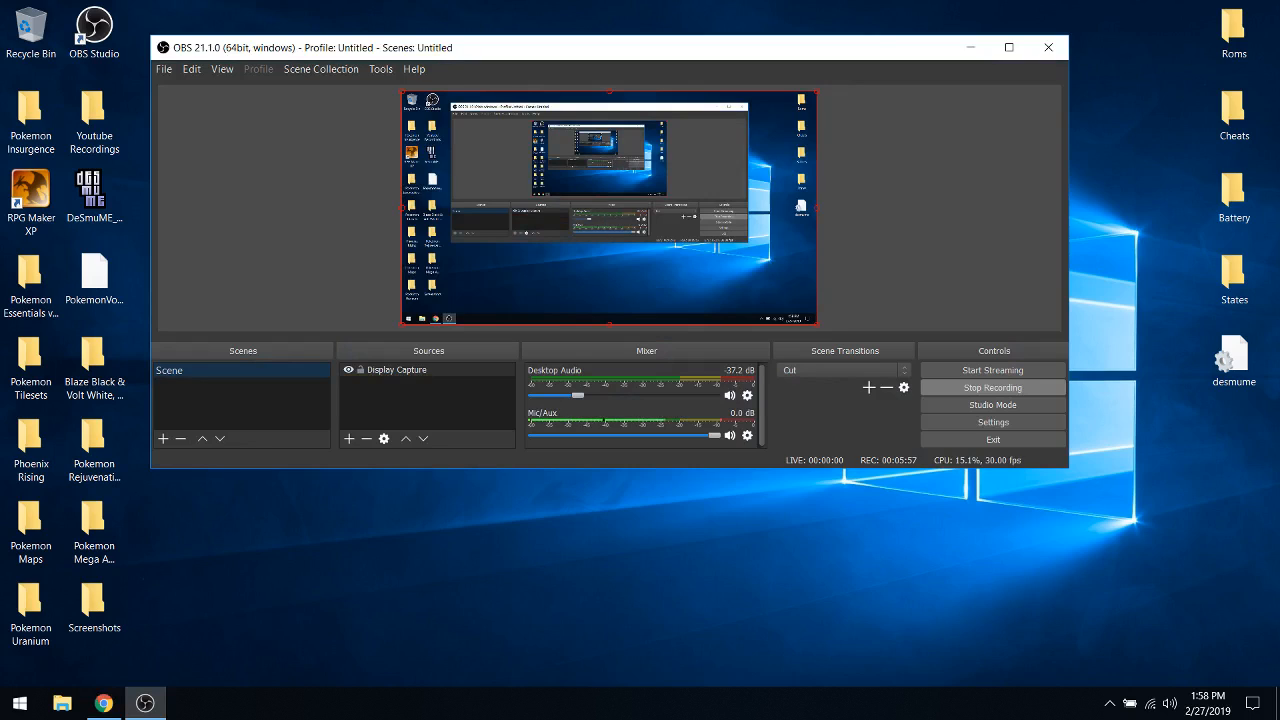
- Enable Capture Cursor in Display Capture properties, then return to the Chrome map
right_click(397, 369)
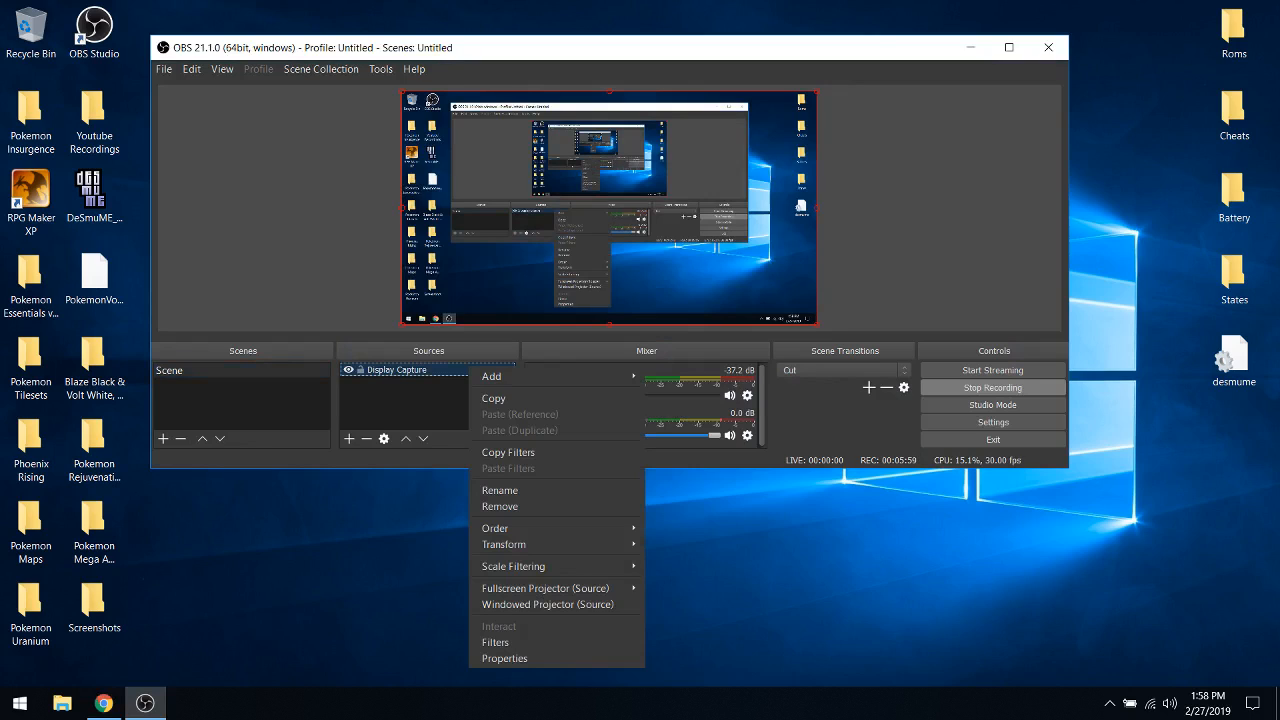
mouse_move(495, 528)
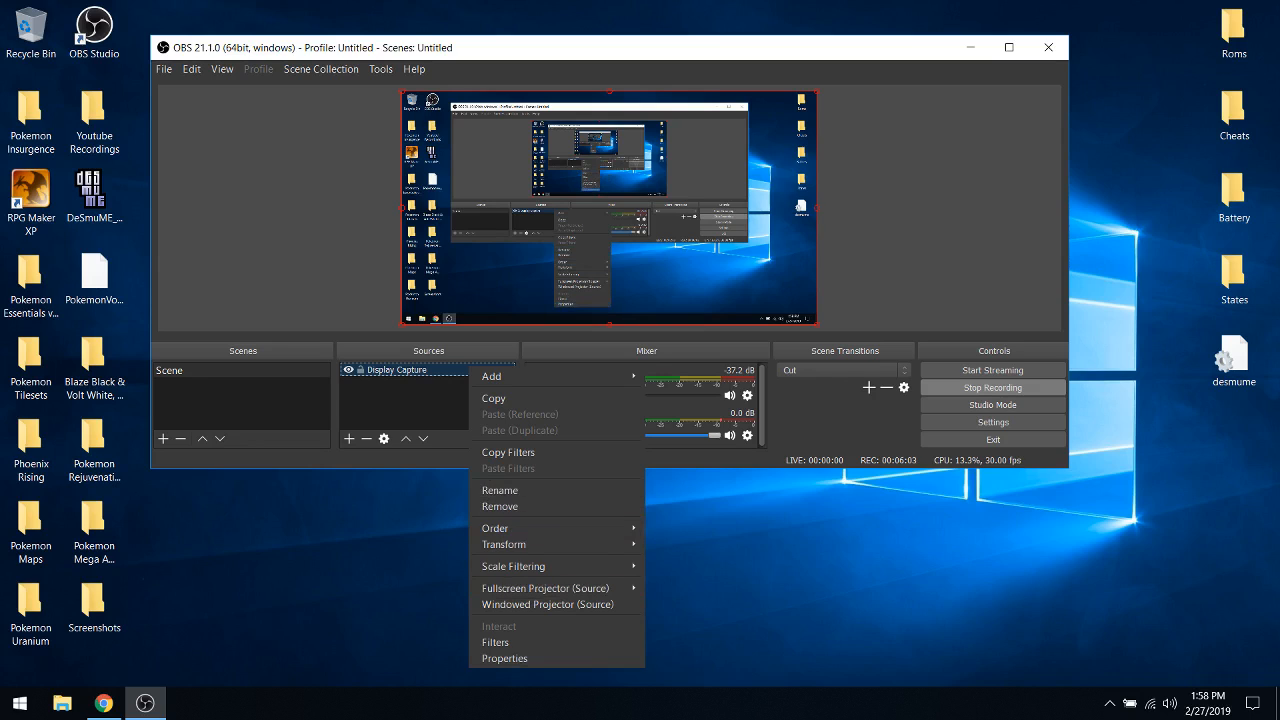
left_click(504, 658)
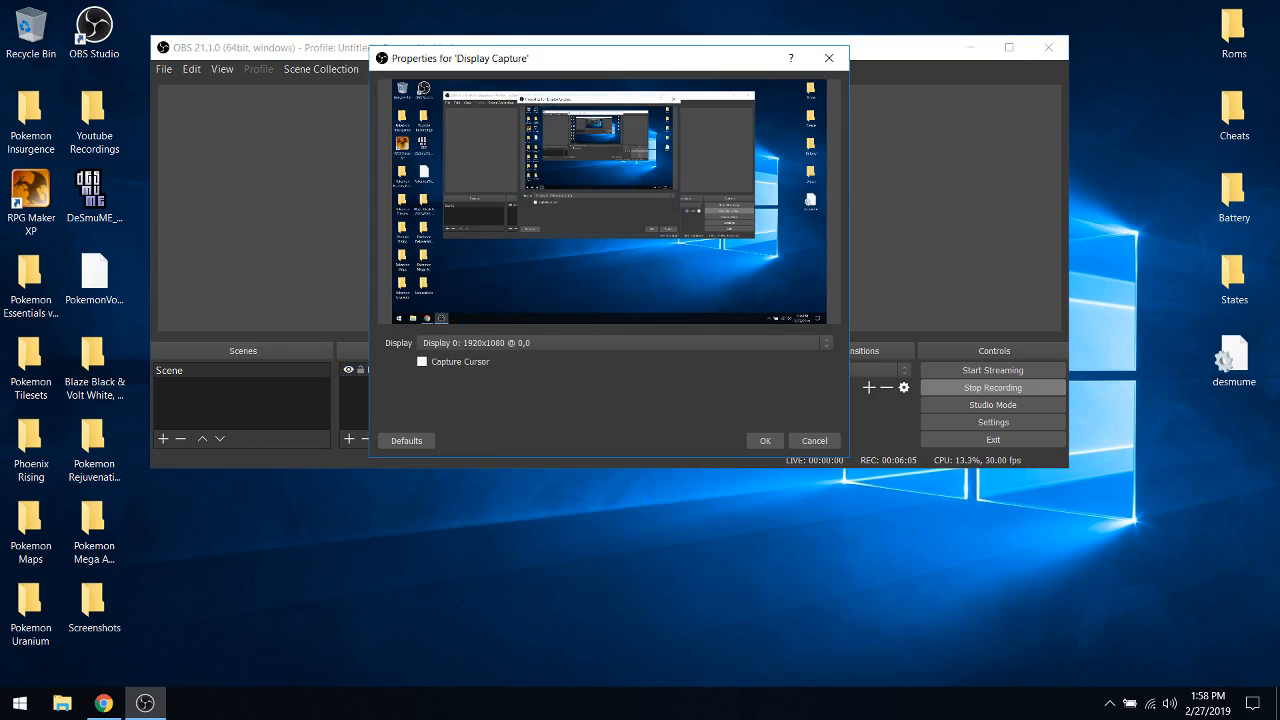
left_click(421, 361)
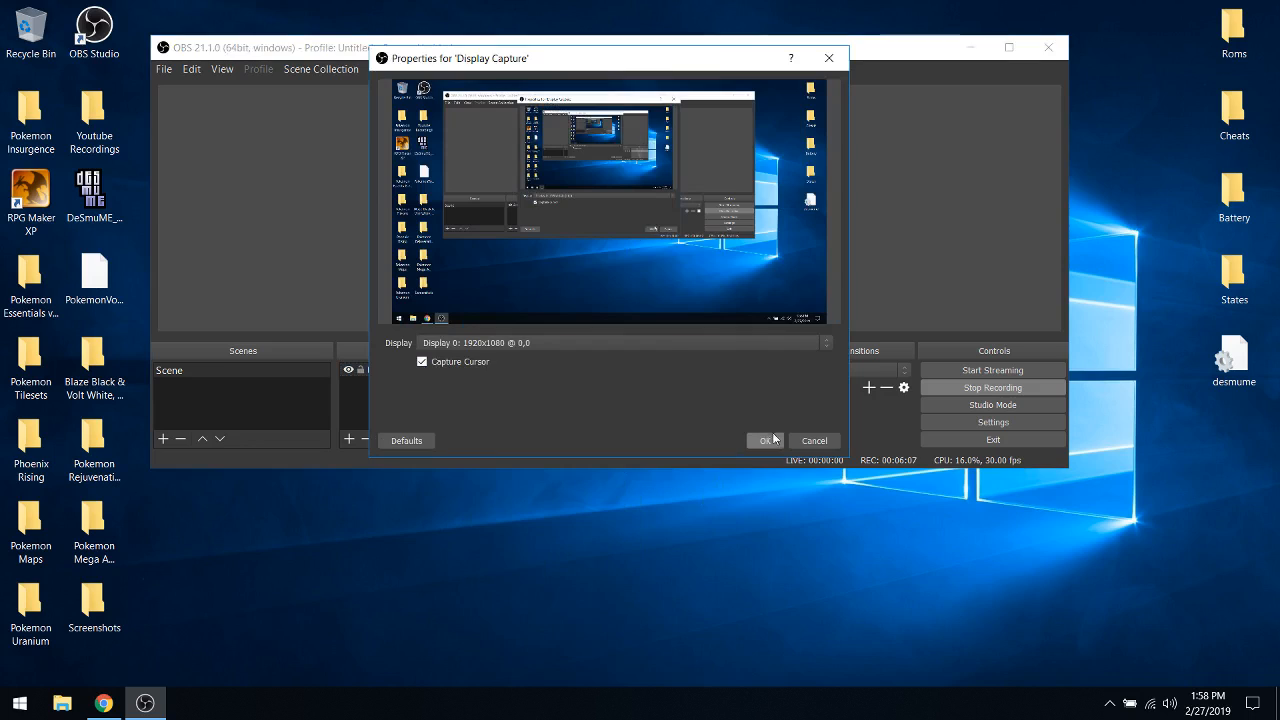
left_click(765, 440)
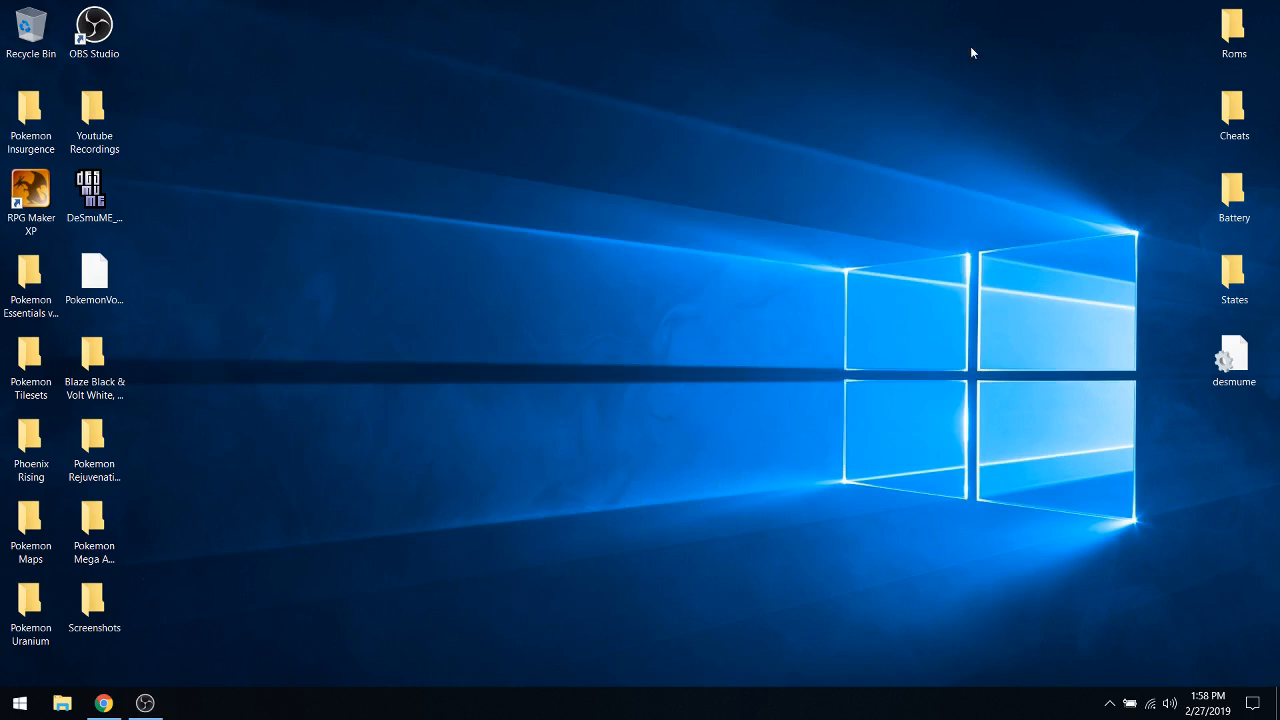
left_click(103, 703)
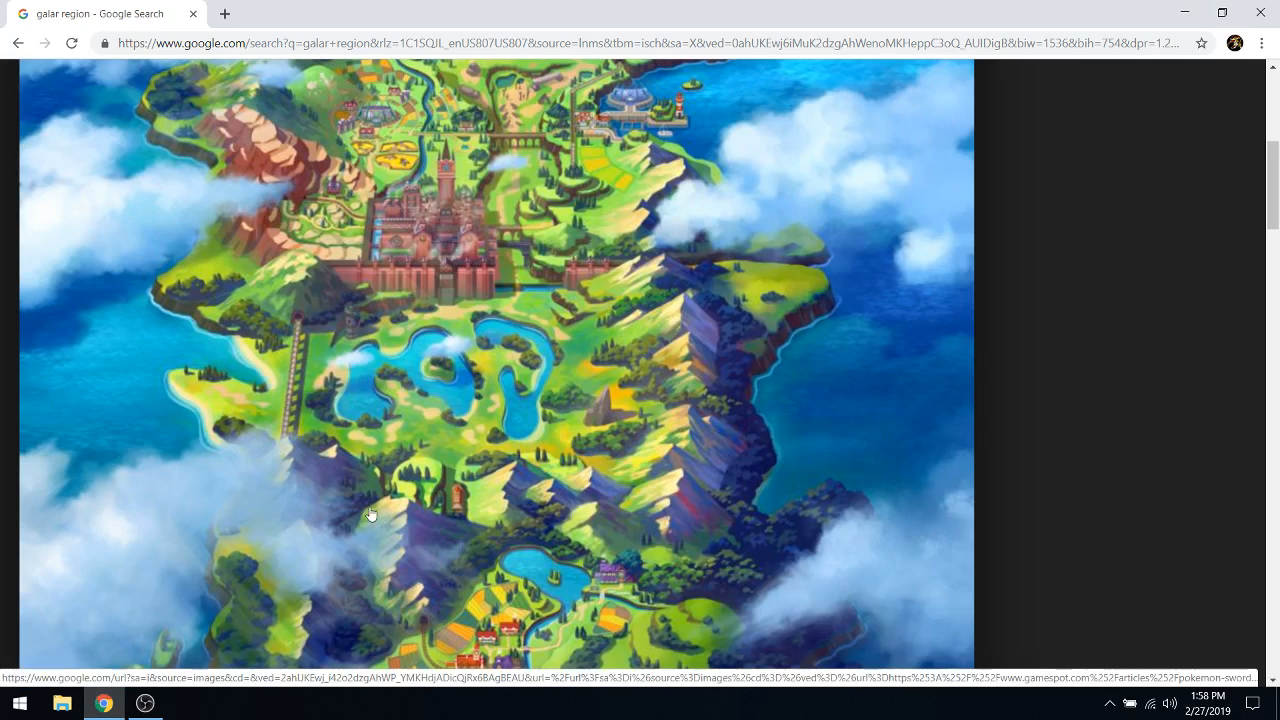
- Scroll the enlarged Galar map to center the walled castle town above the lakes
scroll("down", 3)
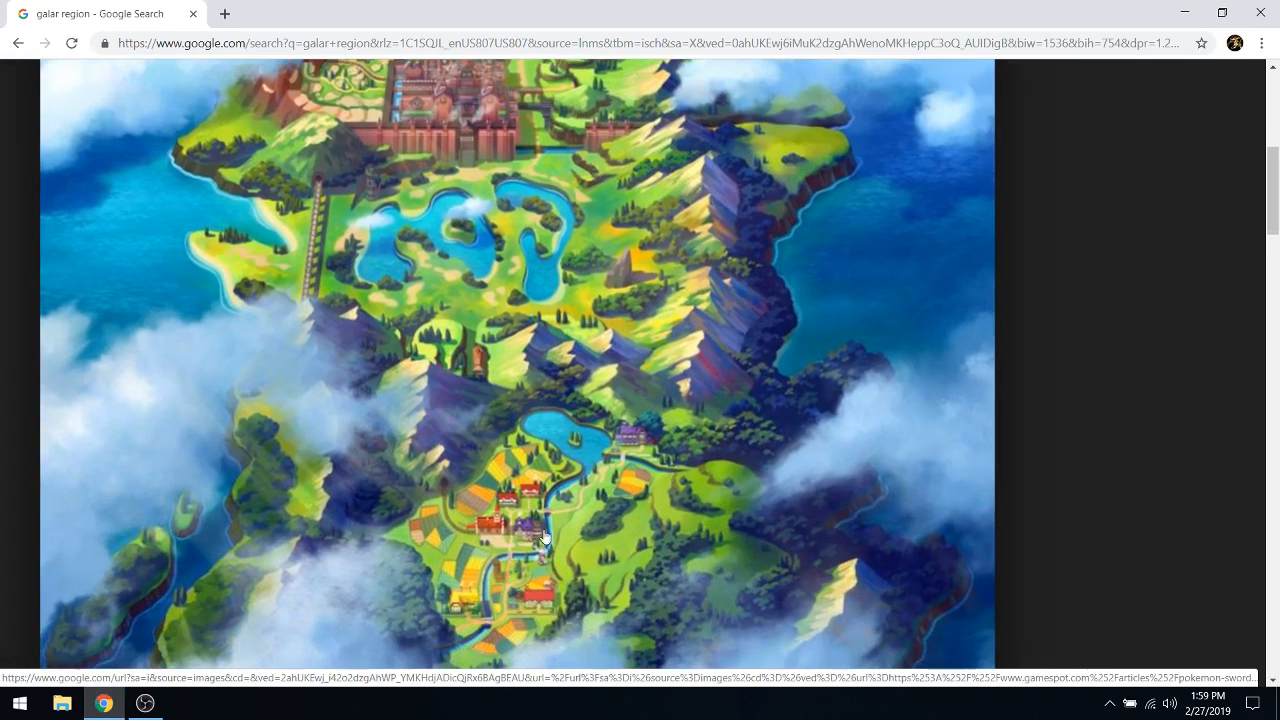
mouse_move(638, 463)
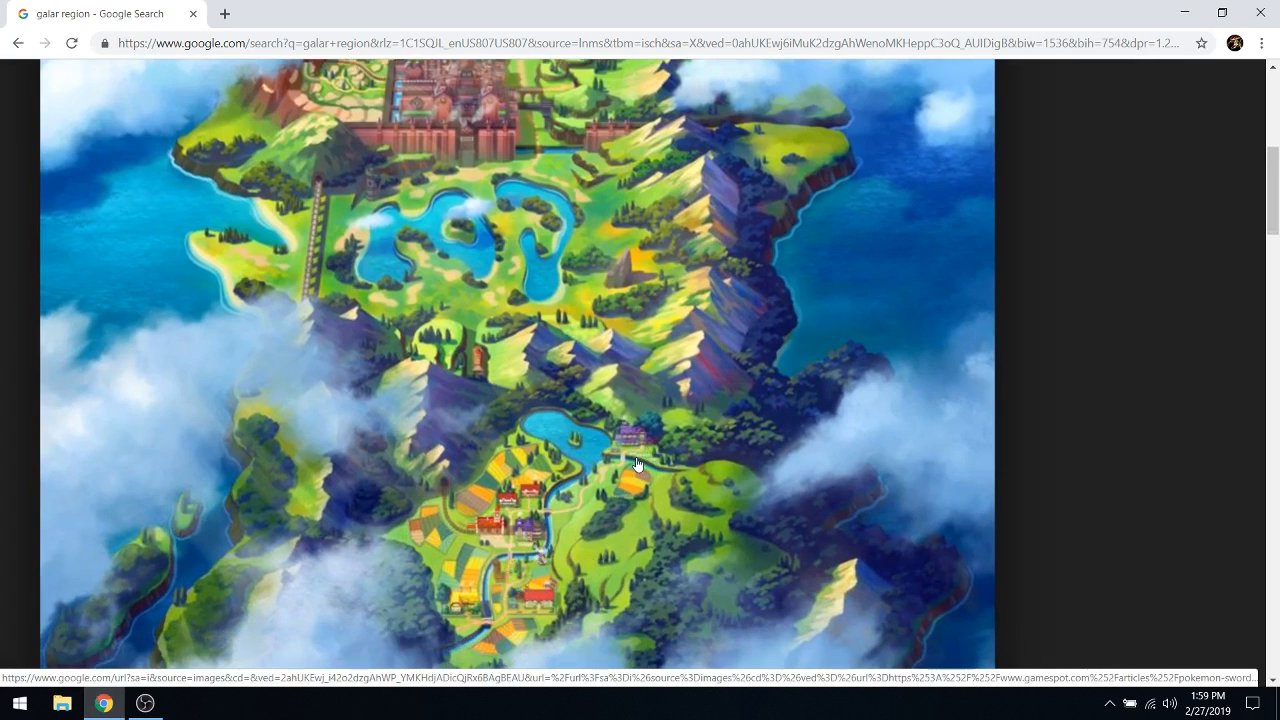
mouse_move(640, 442)
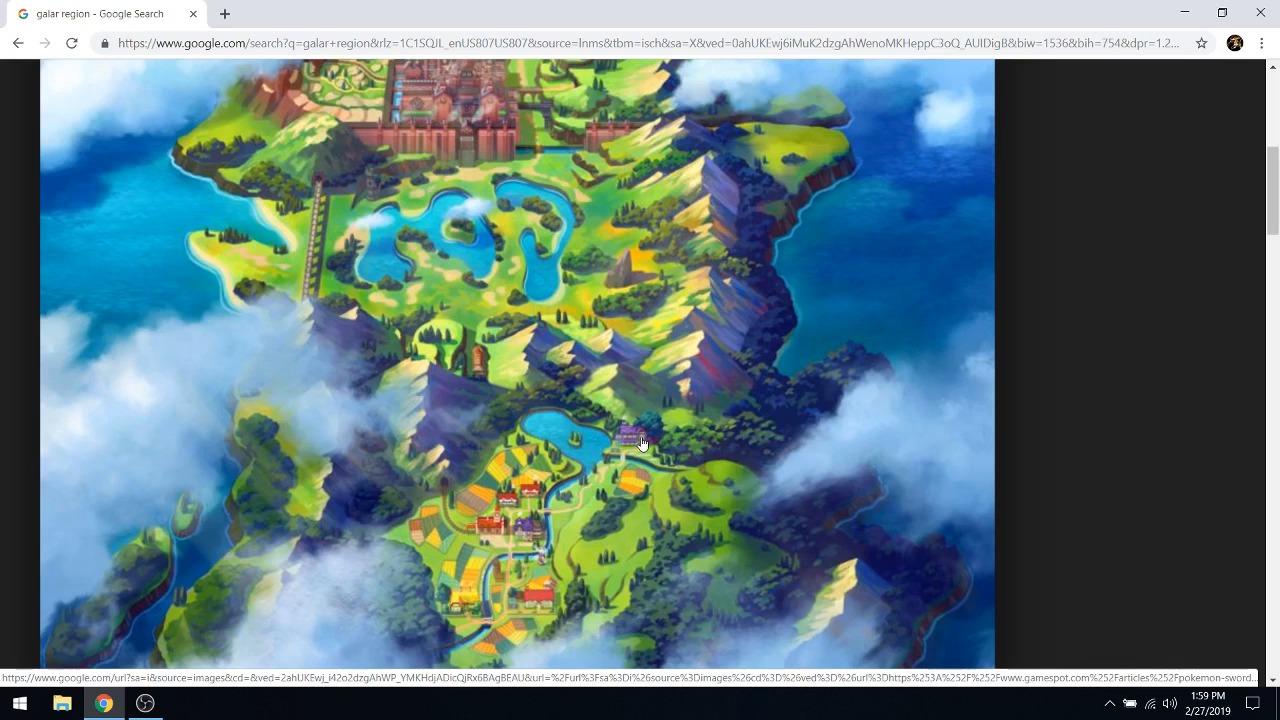
mouse_move(535, 490)
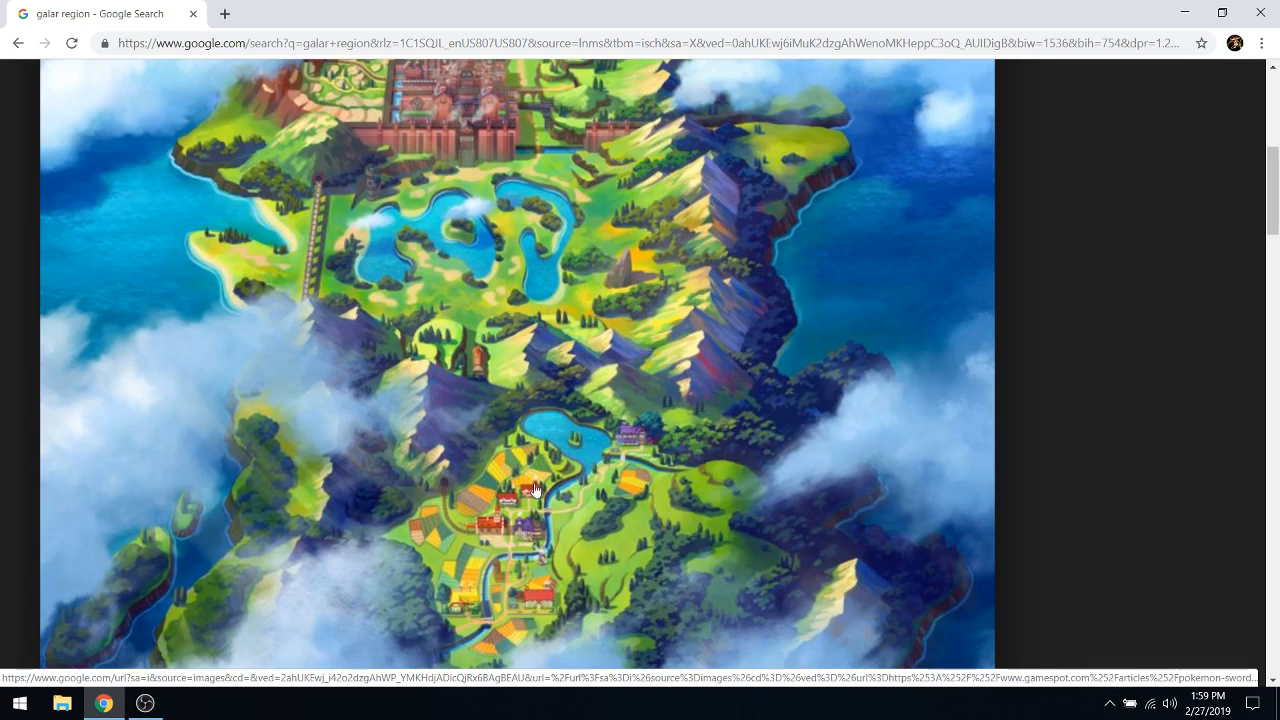
scroll("down", 3)
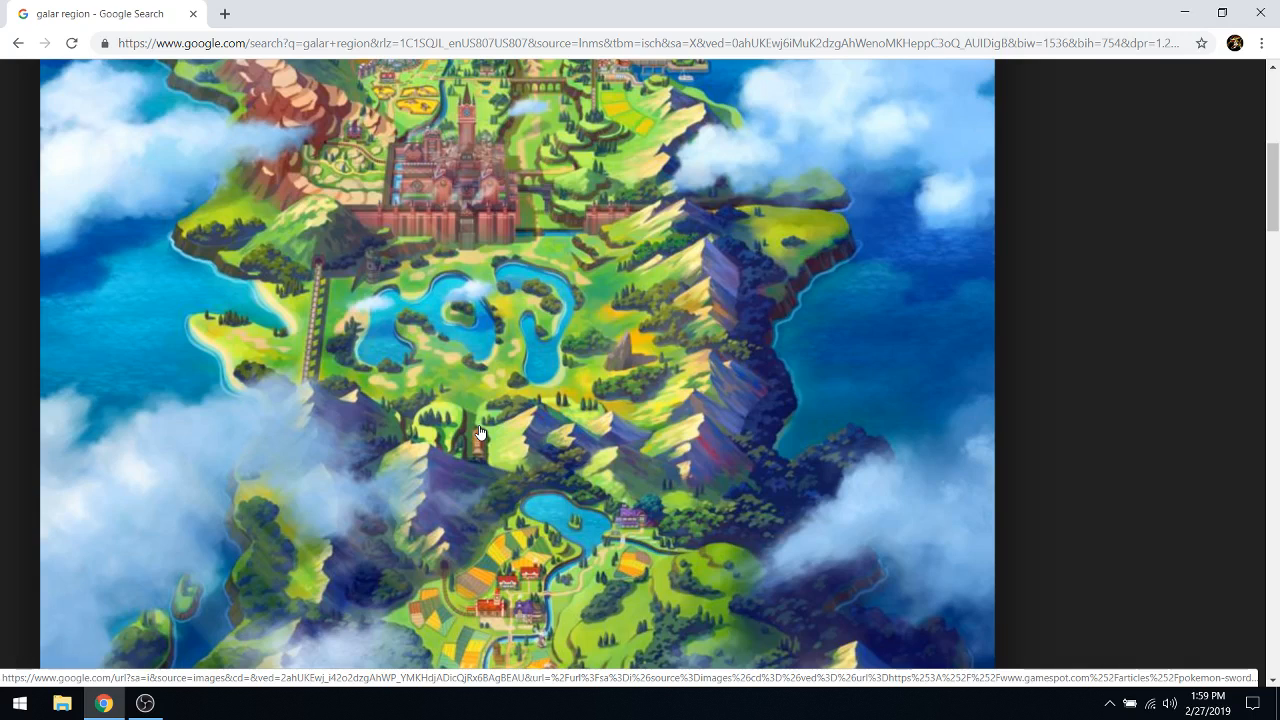
mouse_move(320, 322)
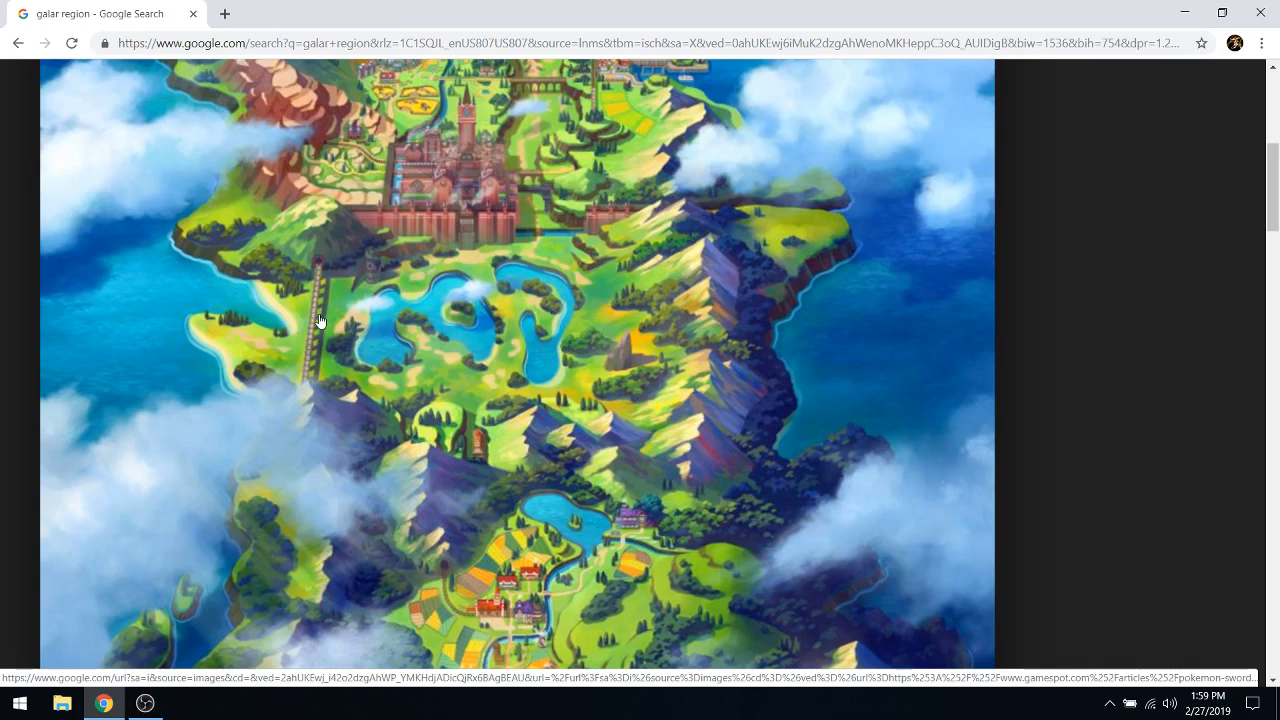
mouse_move(392, 268)
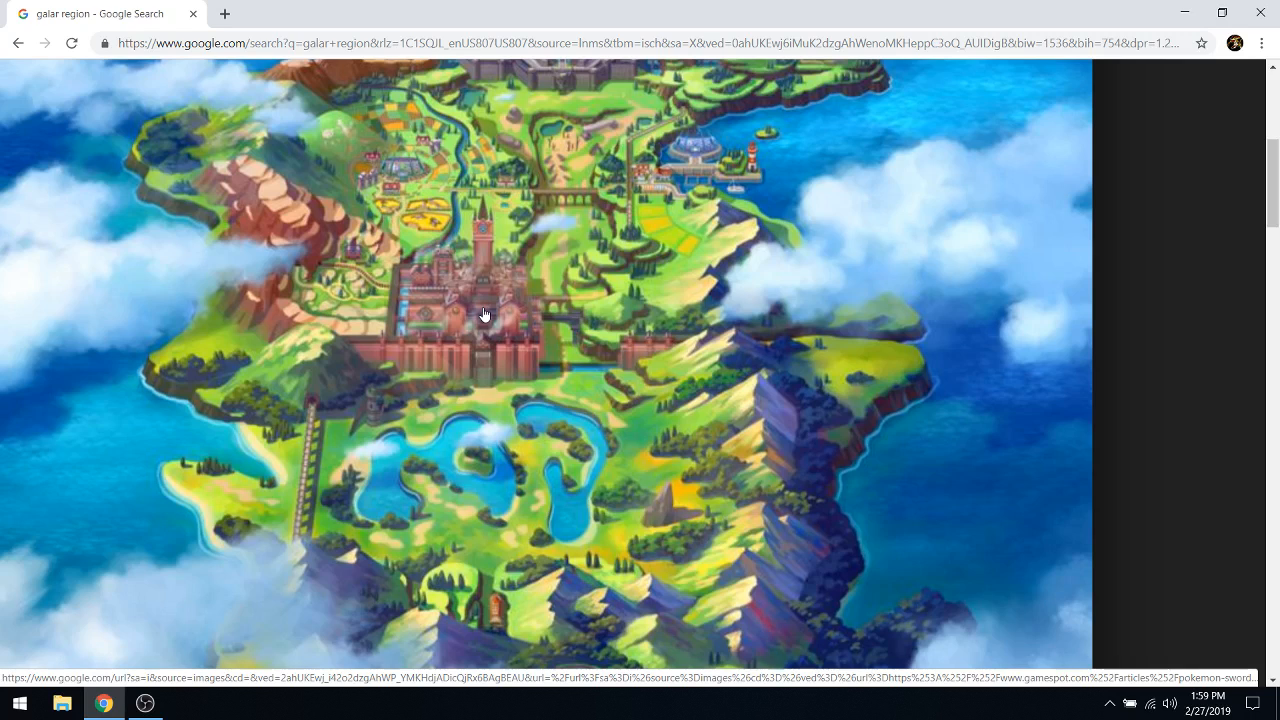
mouse_move(305, 314)
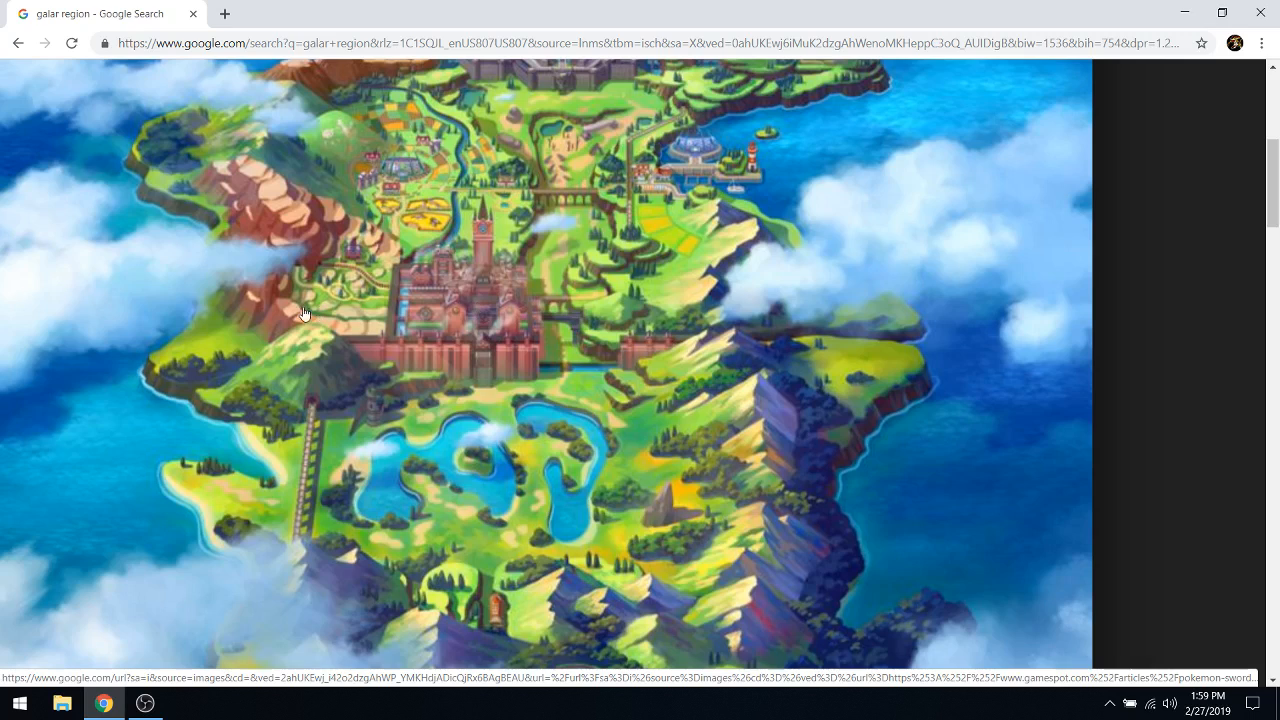
mouse_move(313, 324)
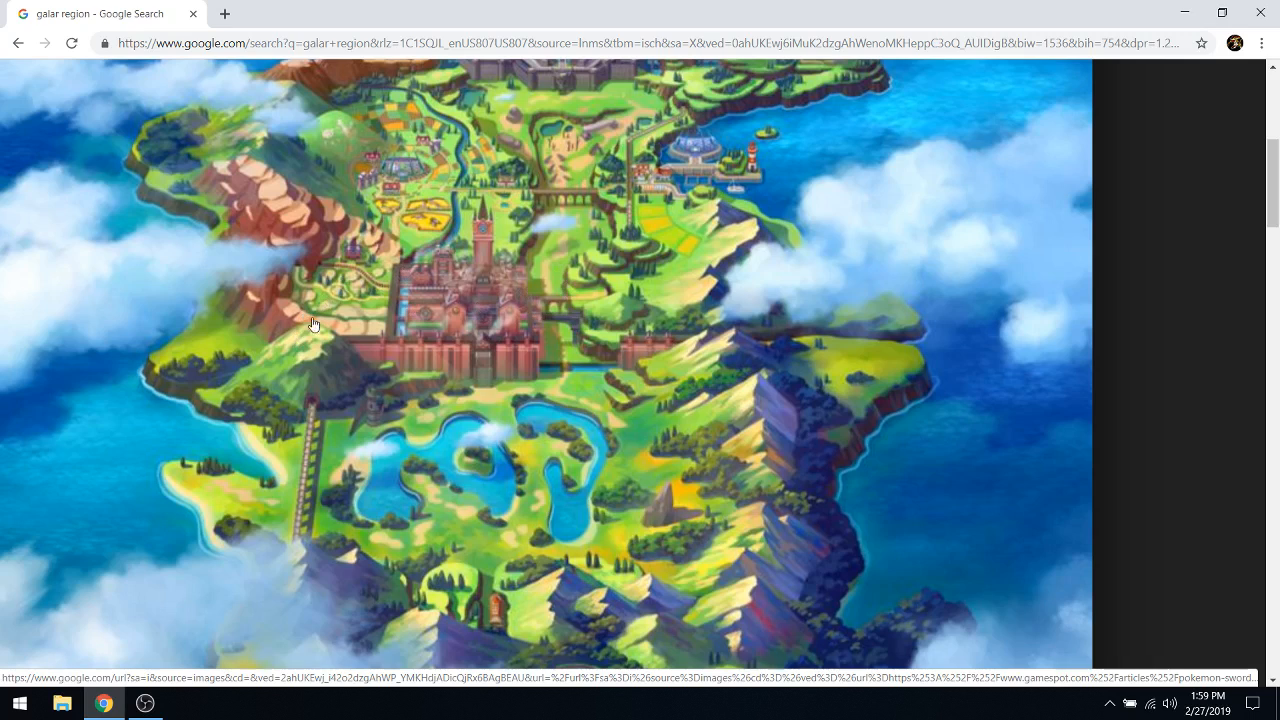
mouse_move(570, 291)
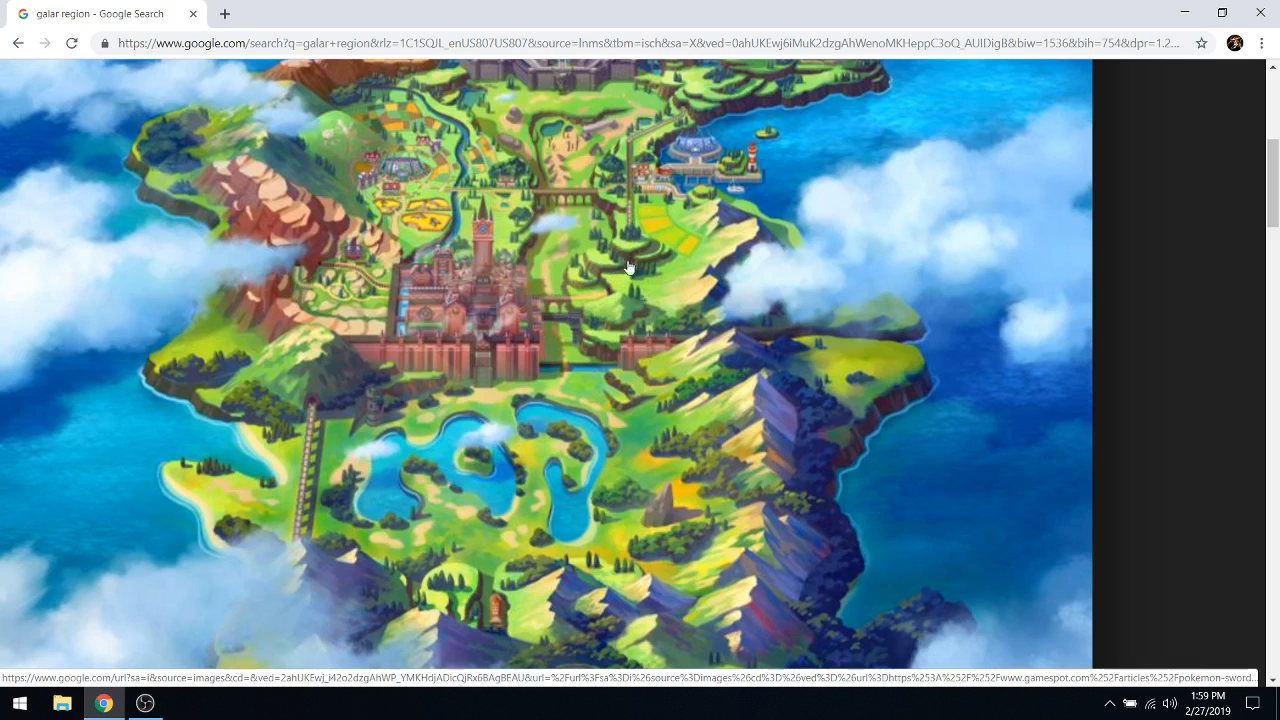
scroll("up", 3)
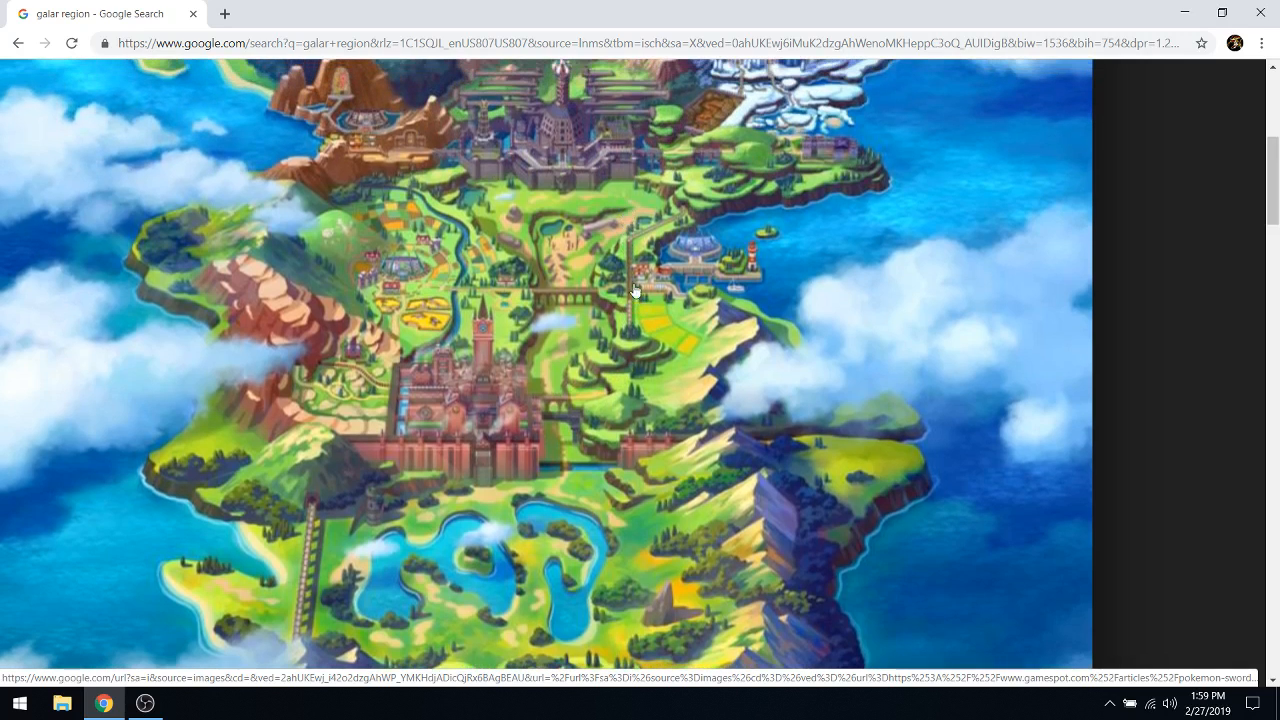
mouse_move(702, 270)
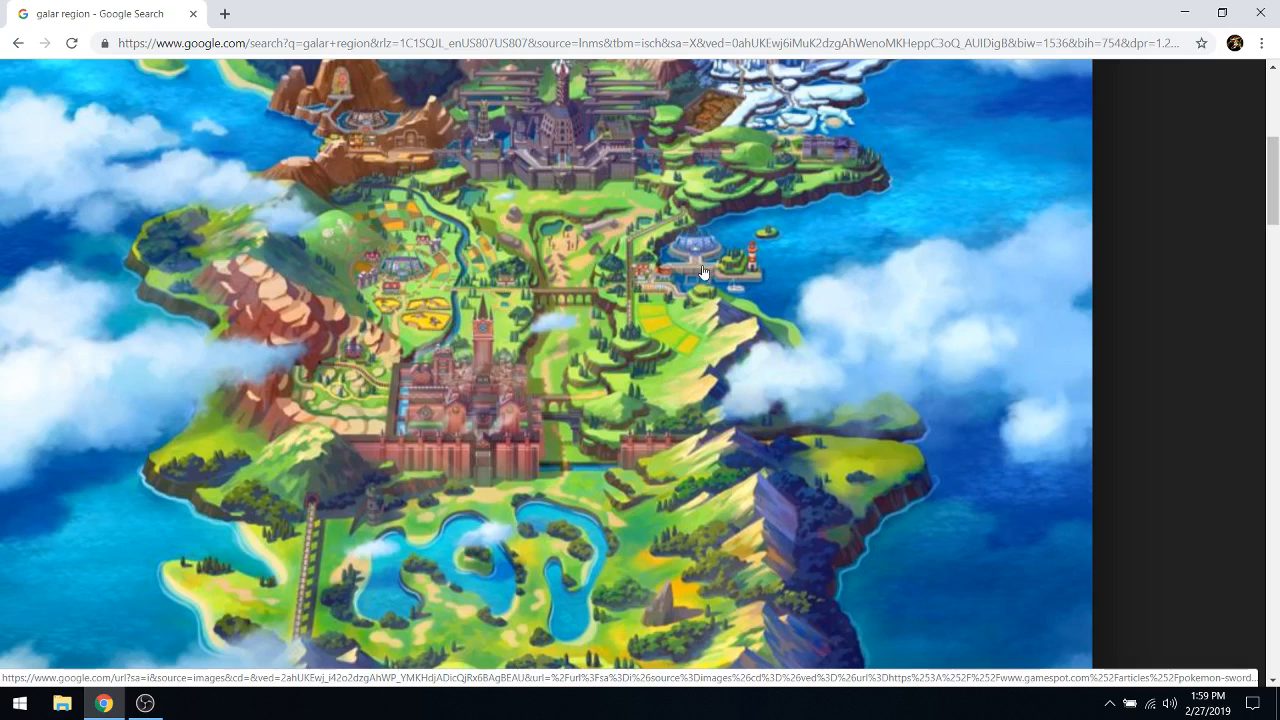
mouse_move(740, 304)
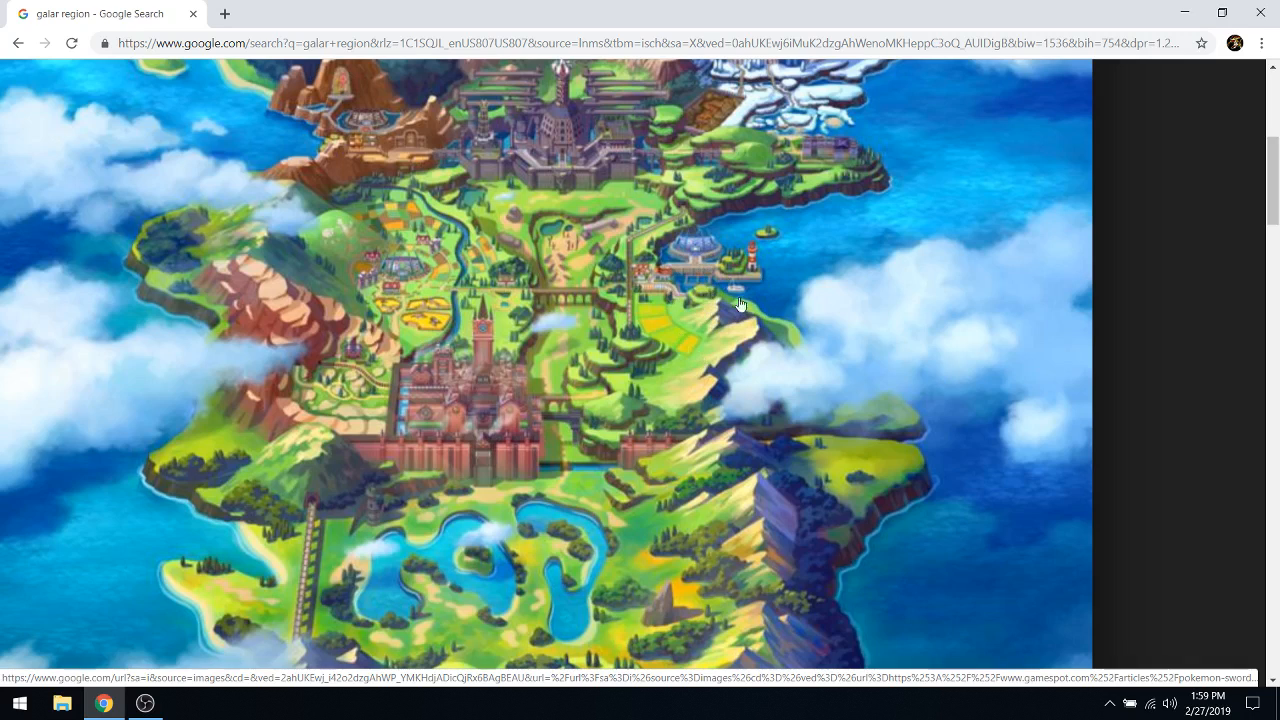
mouse_move(352, 323)
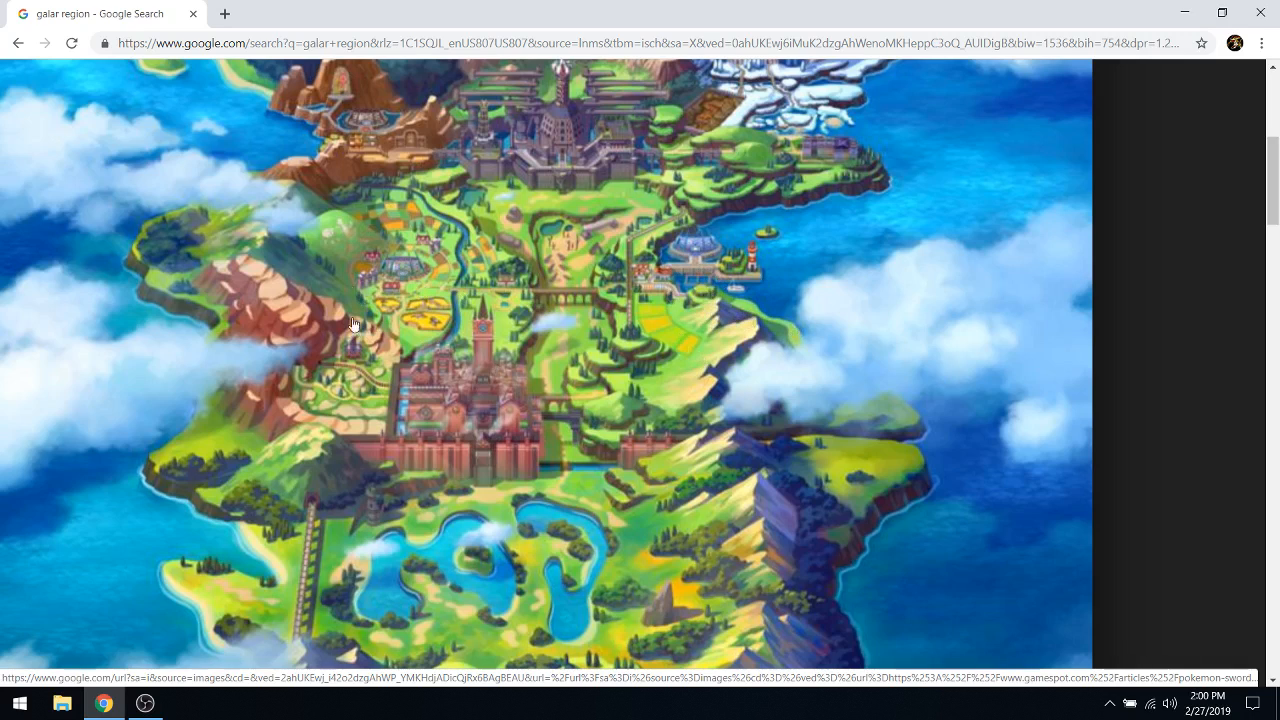
mouse_move(510, 290)
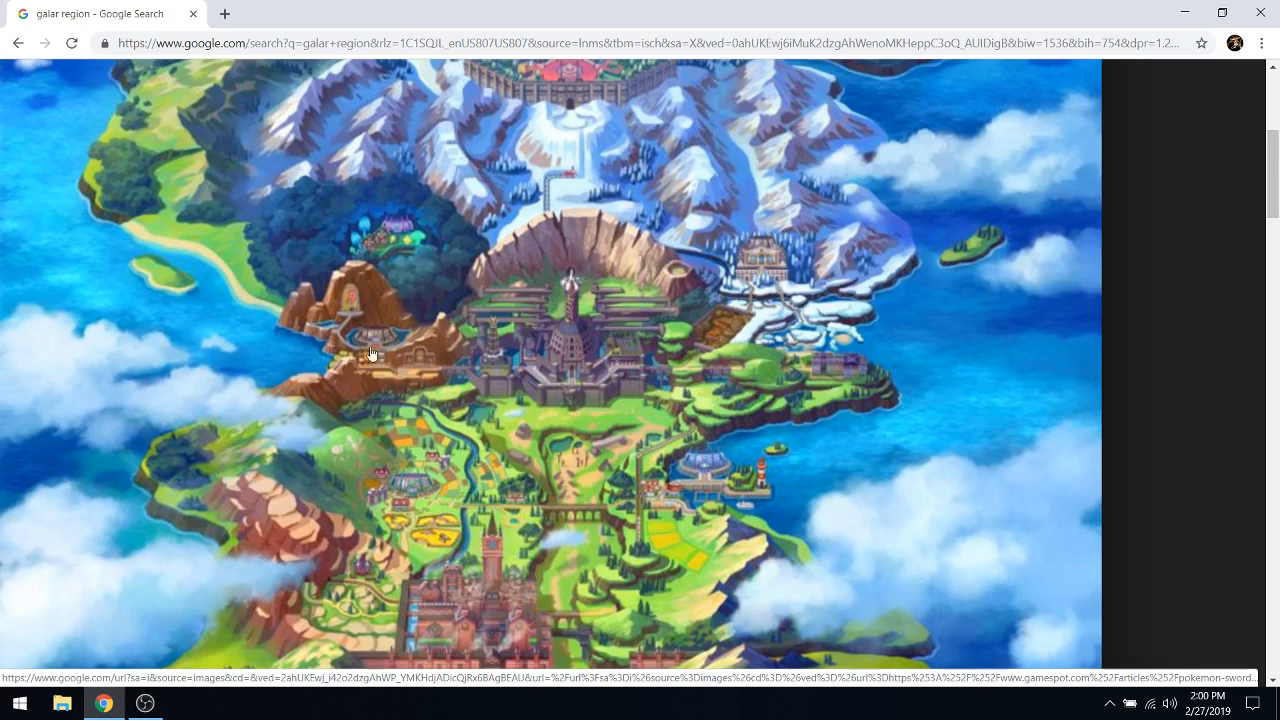
mouse_move(394, 370)
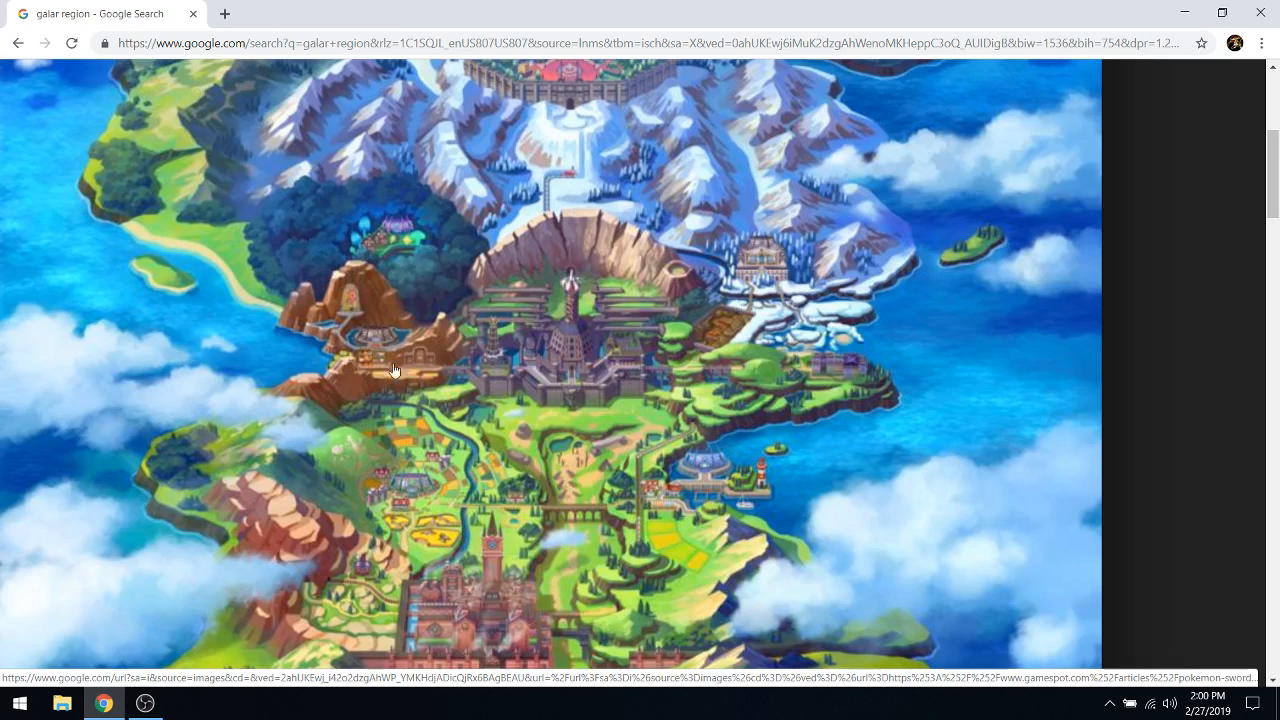
mouse_move(630, 386)
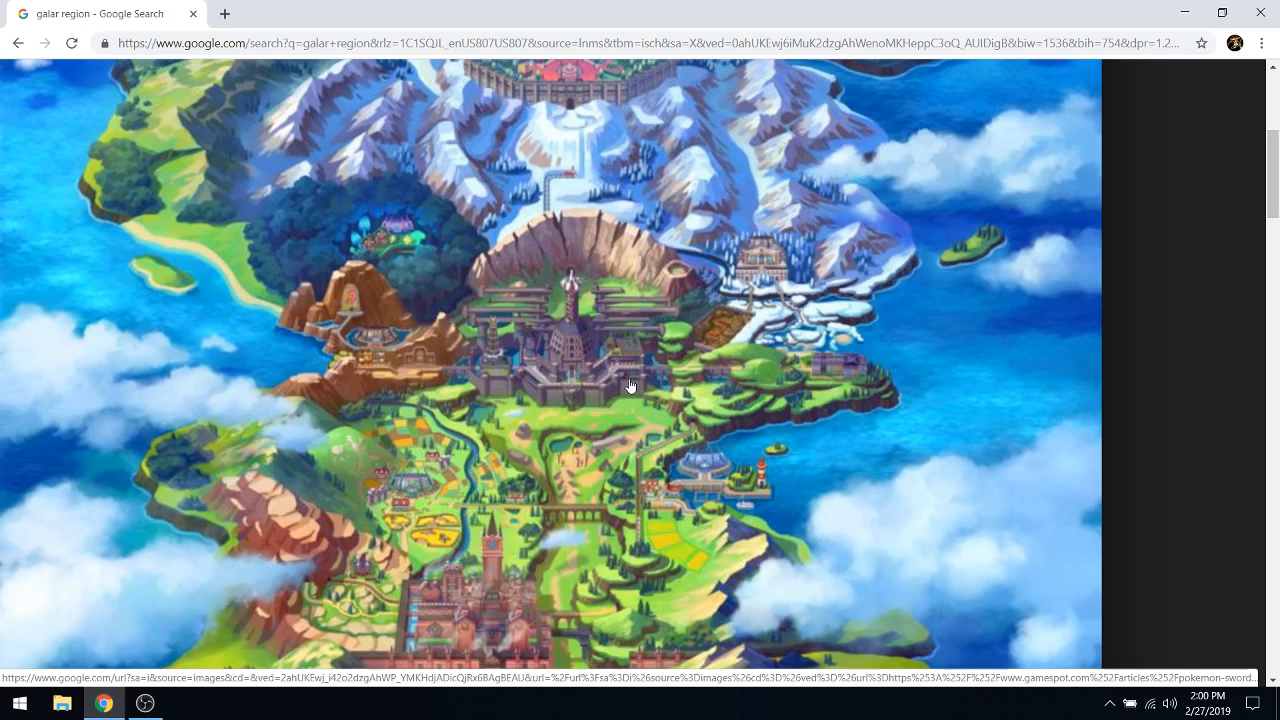
mouse_move(533, 517)
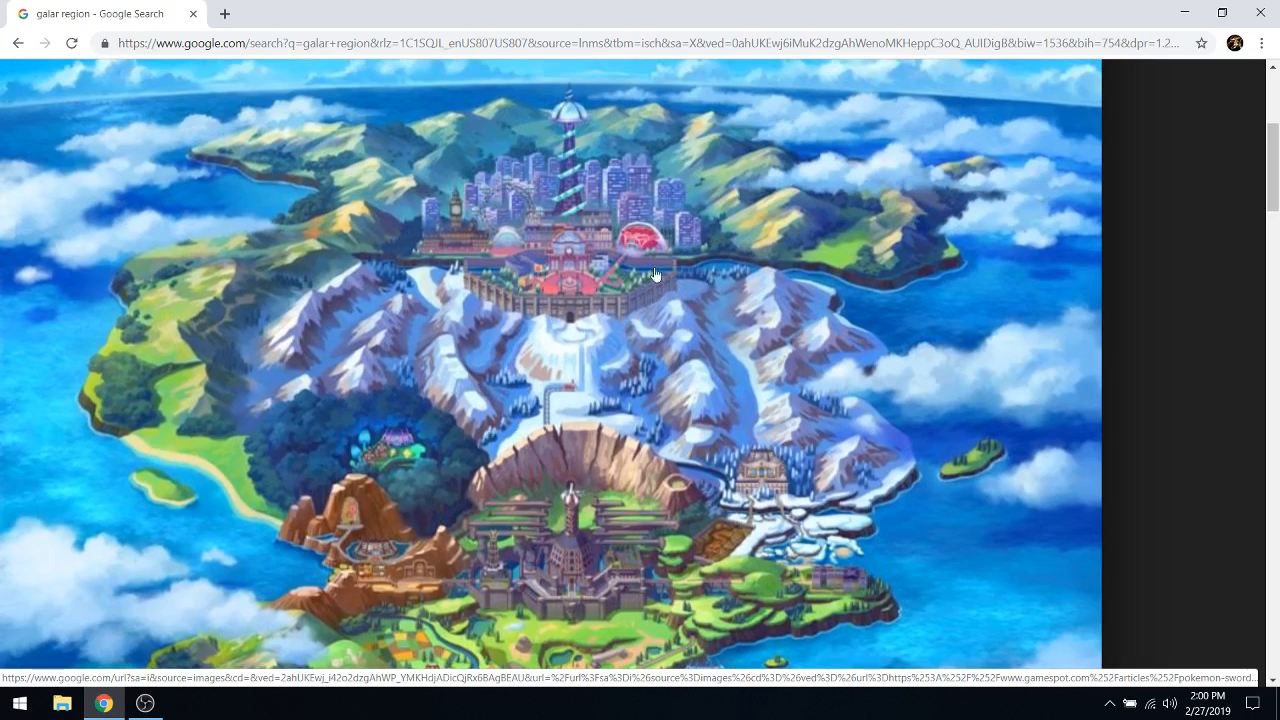
mouse_move(628, 287)
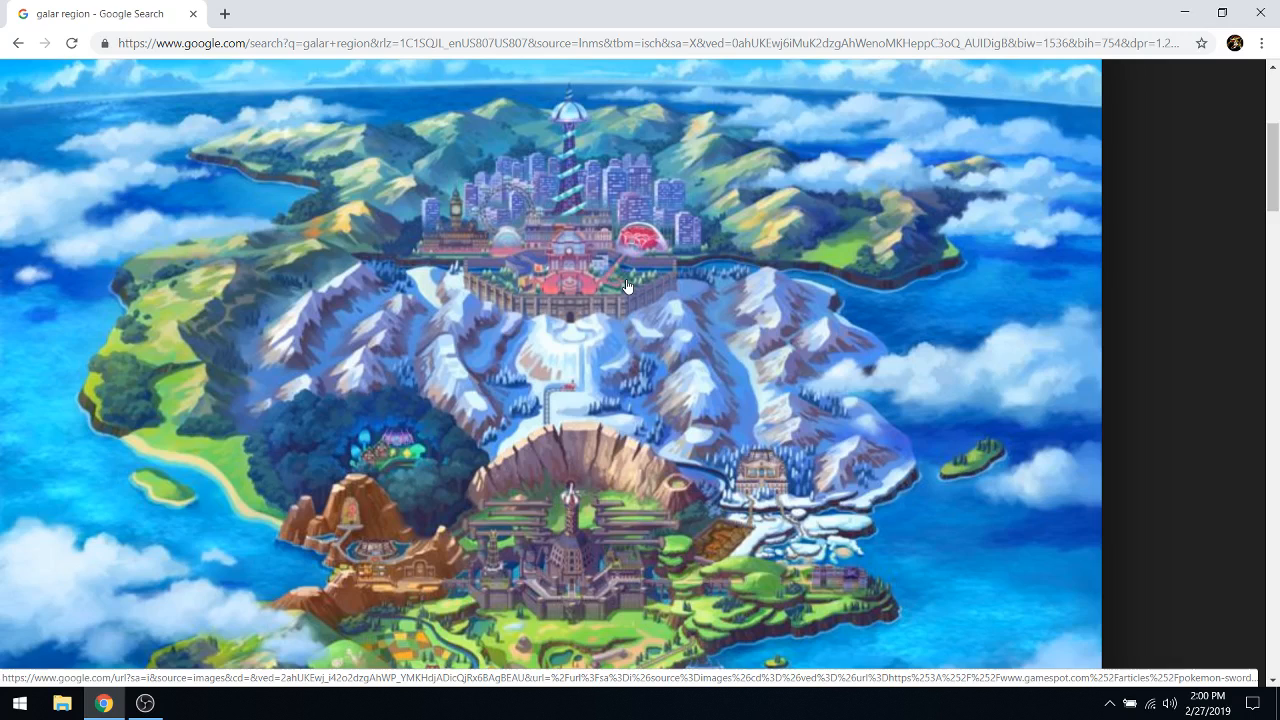
mouse_move(594, 282)
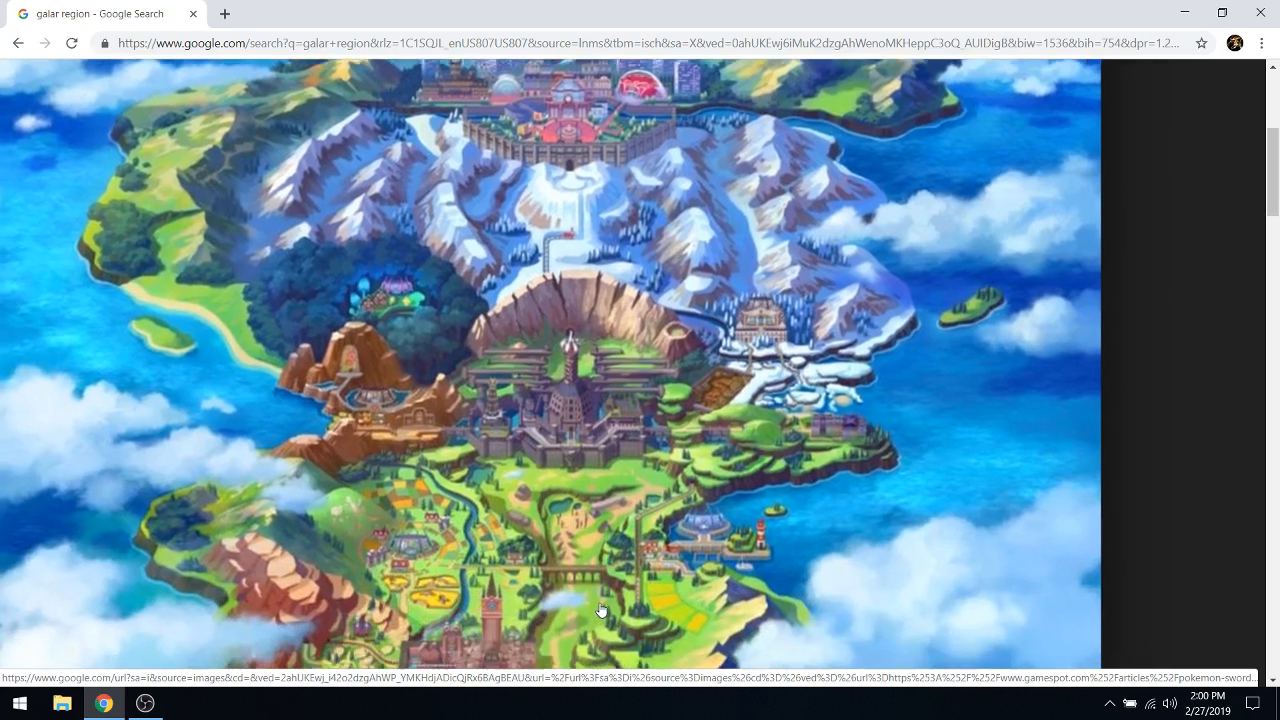
- Scroll the Galar map back down past the lakes to the southern village
scroll("down", 3)
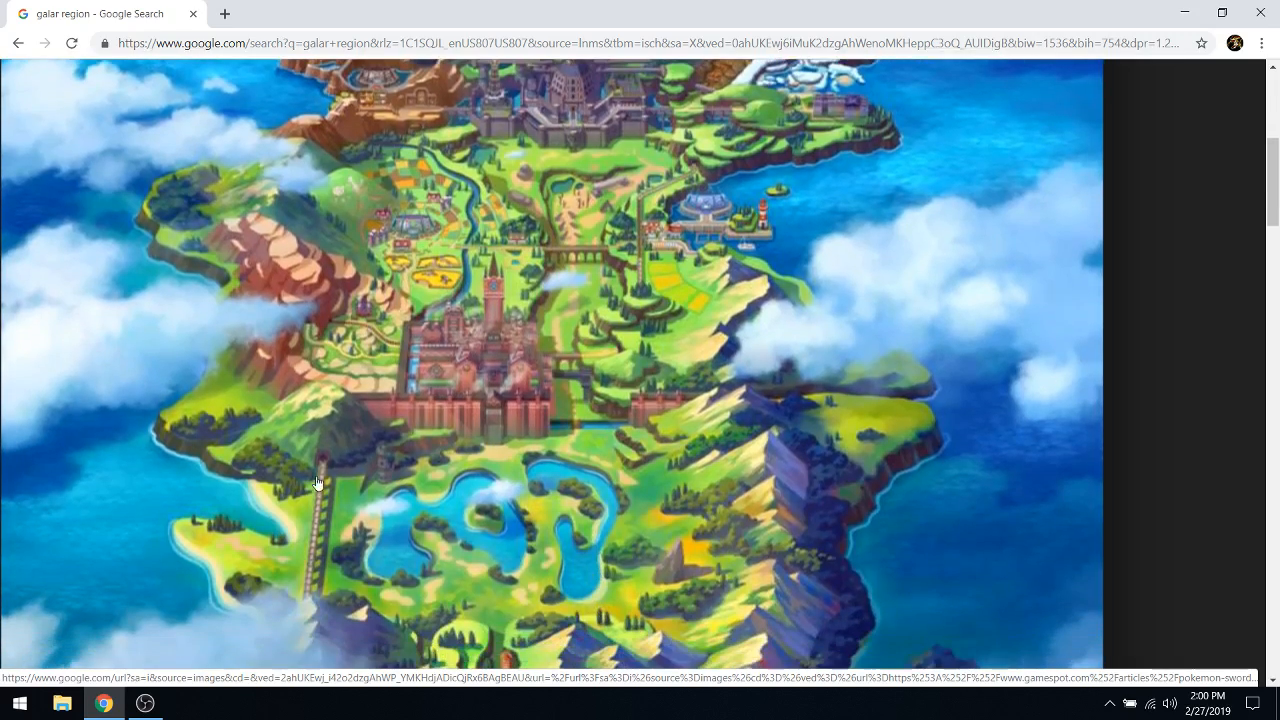
scroll("down", 3)
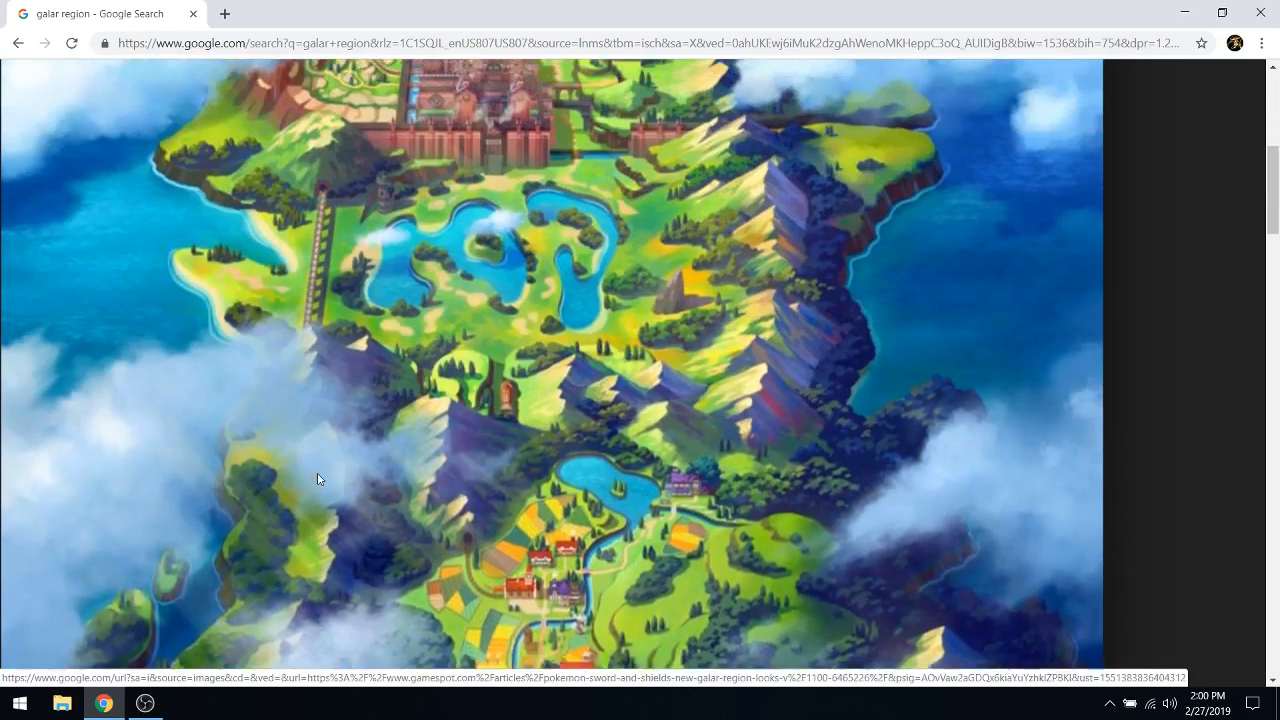